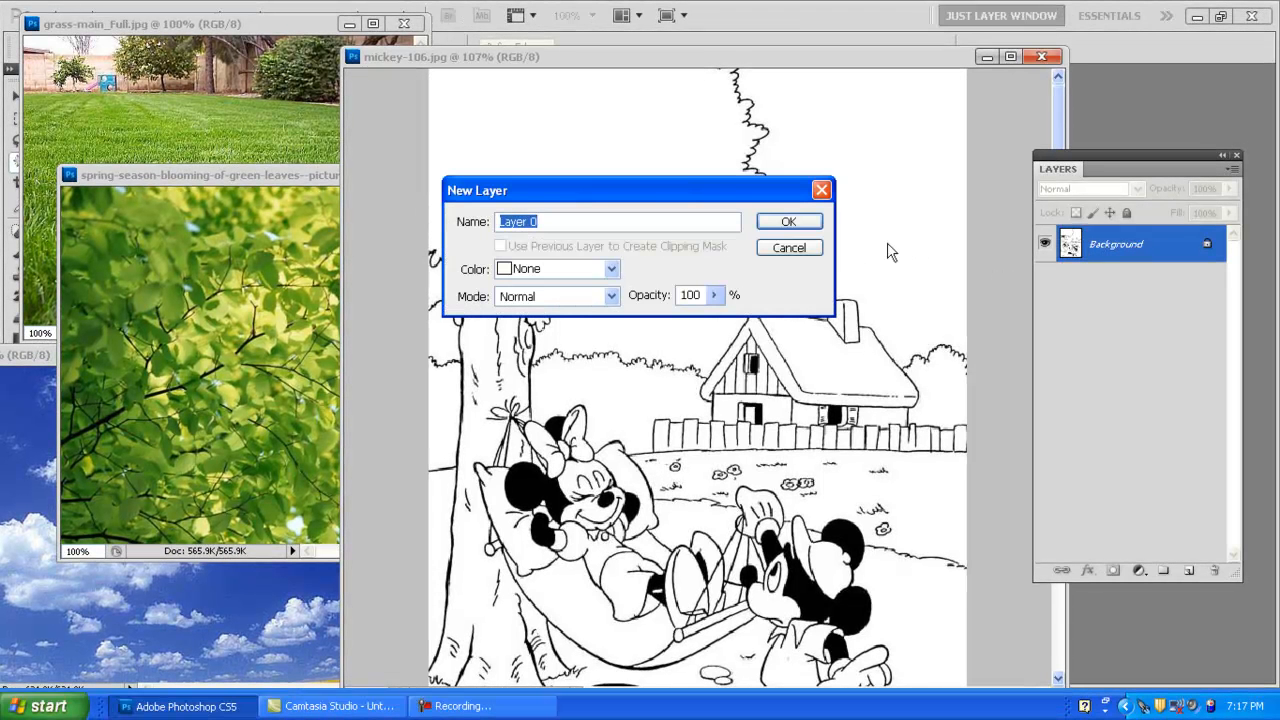
# - Convert the Background layer into an editable layer named 'mickey'
pyautogui.write('mi')
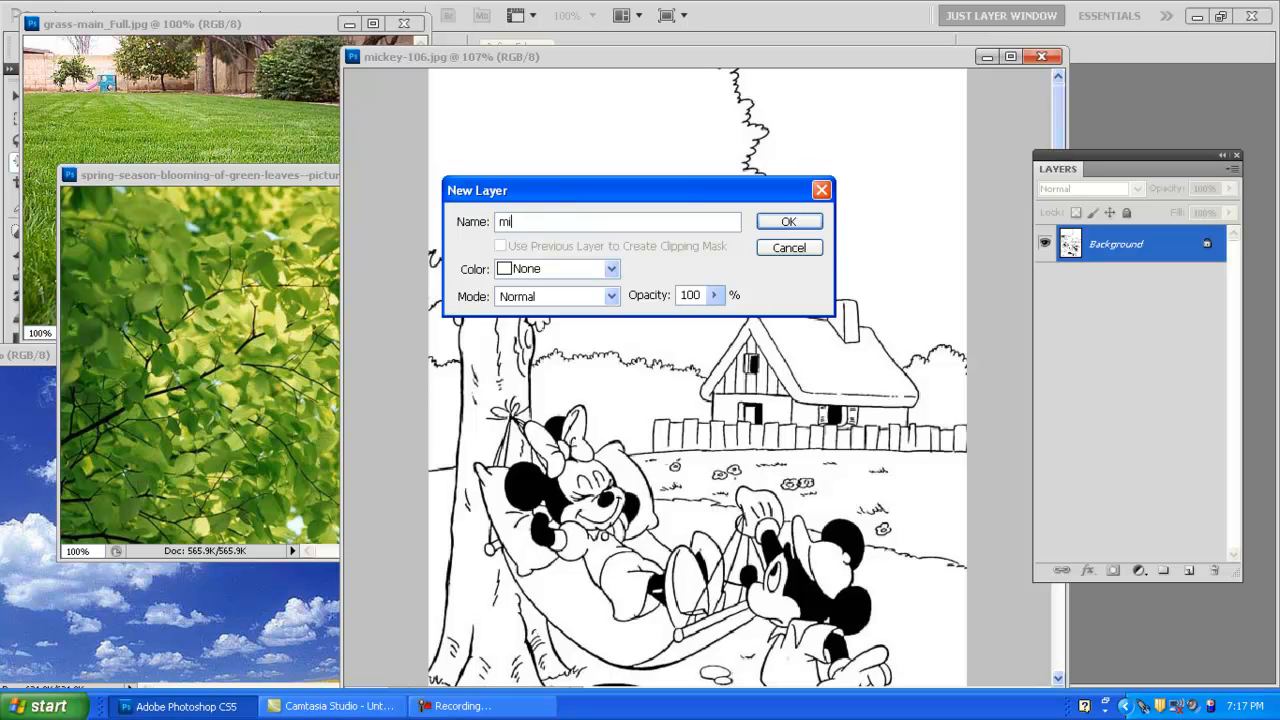
pyautogui.write('ckey')
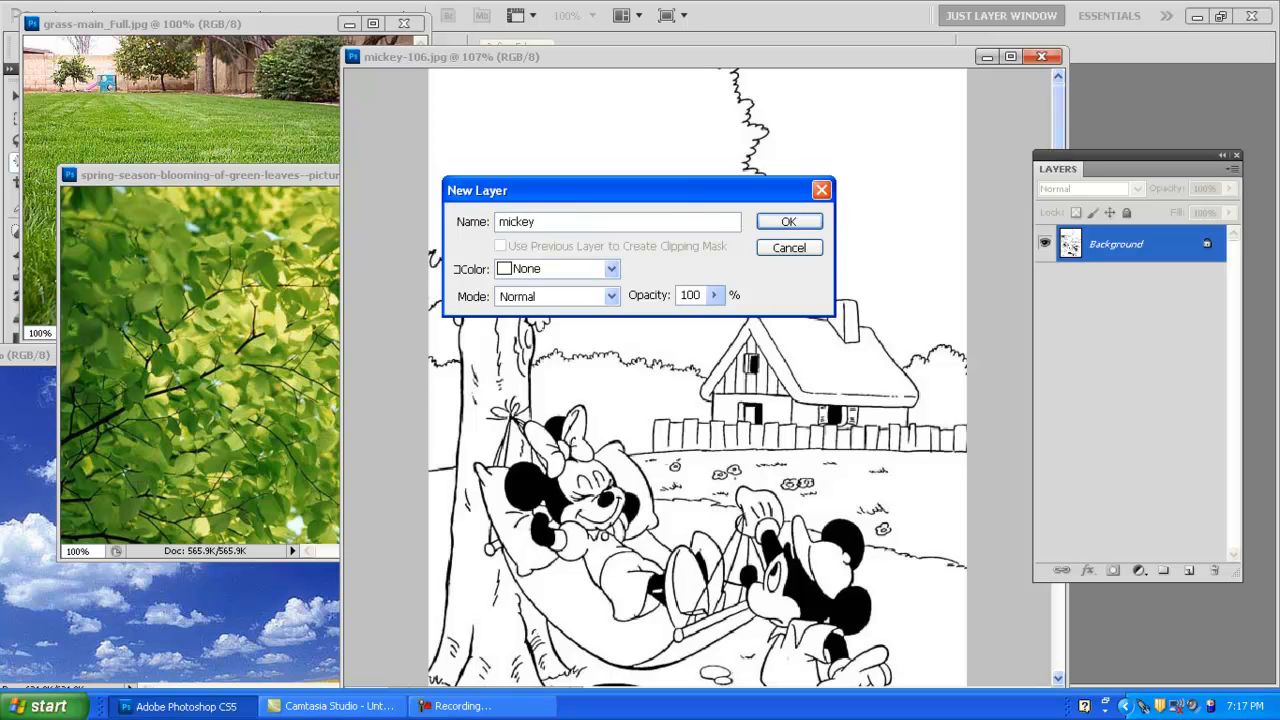
pyautogui.click(788, 221)
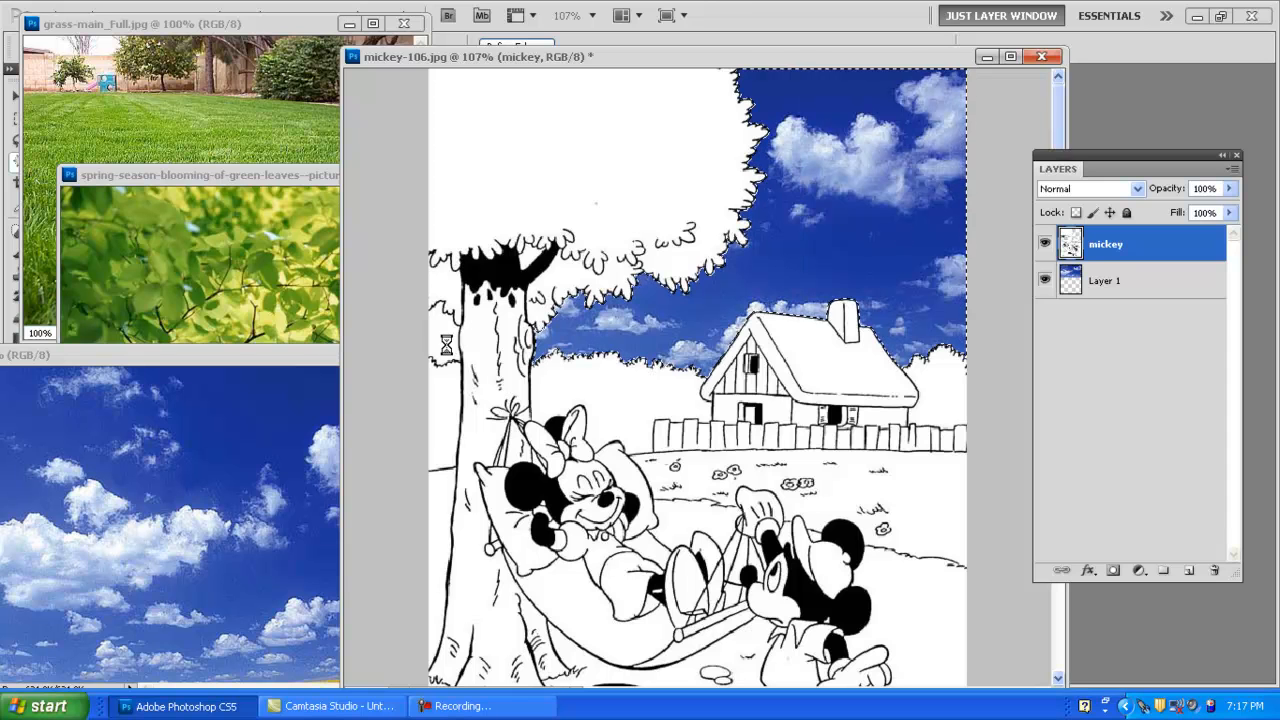
# - Clear the white sky gap beside the trunk, then bring the green leaves photo forward
pyautogui.click(480, 340)
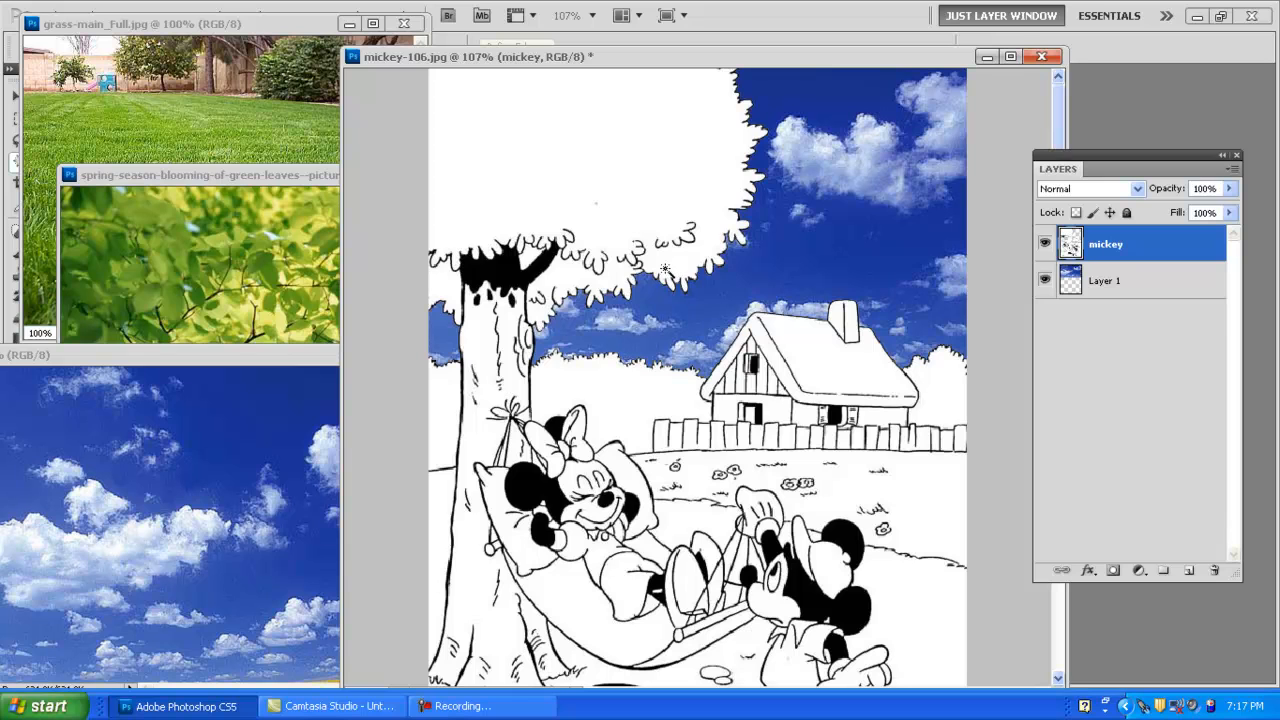
pyautogui.click(205, 175)
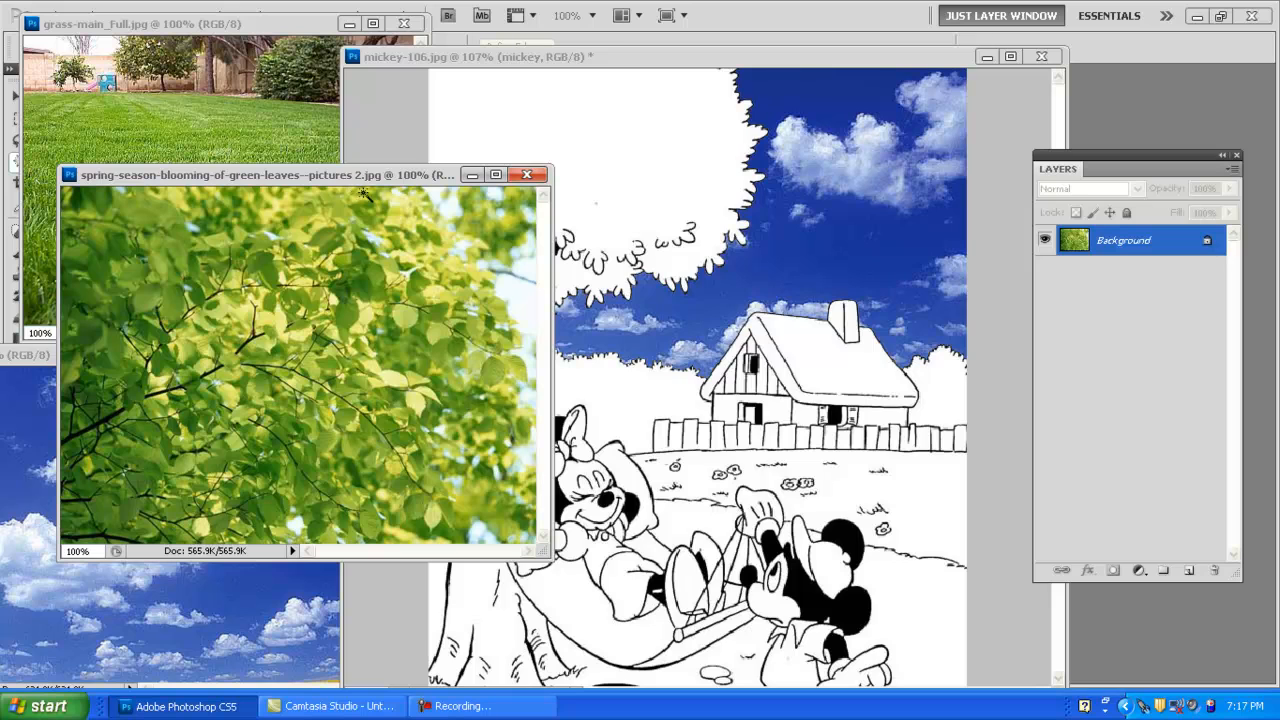
pyautogui.moveTo(605, 235)
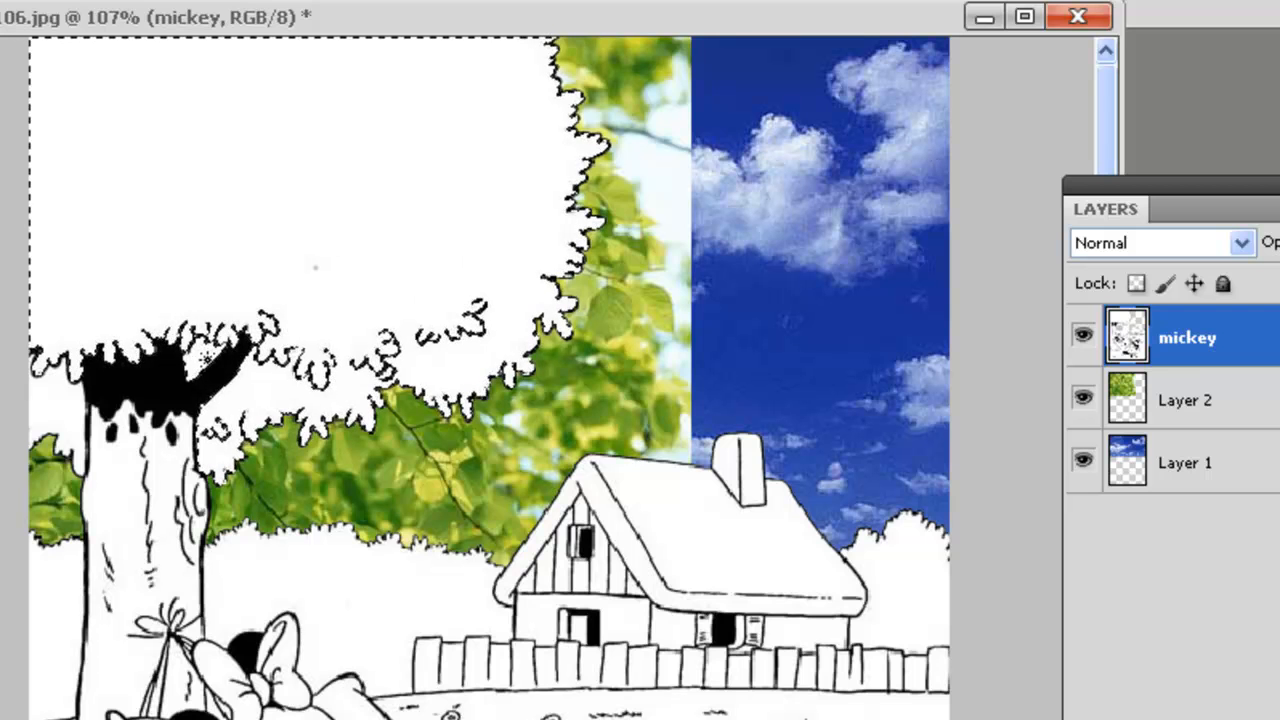
# - Select the white tree canopy area with the Magic Wand
pyautogui.click(60, 410)
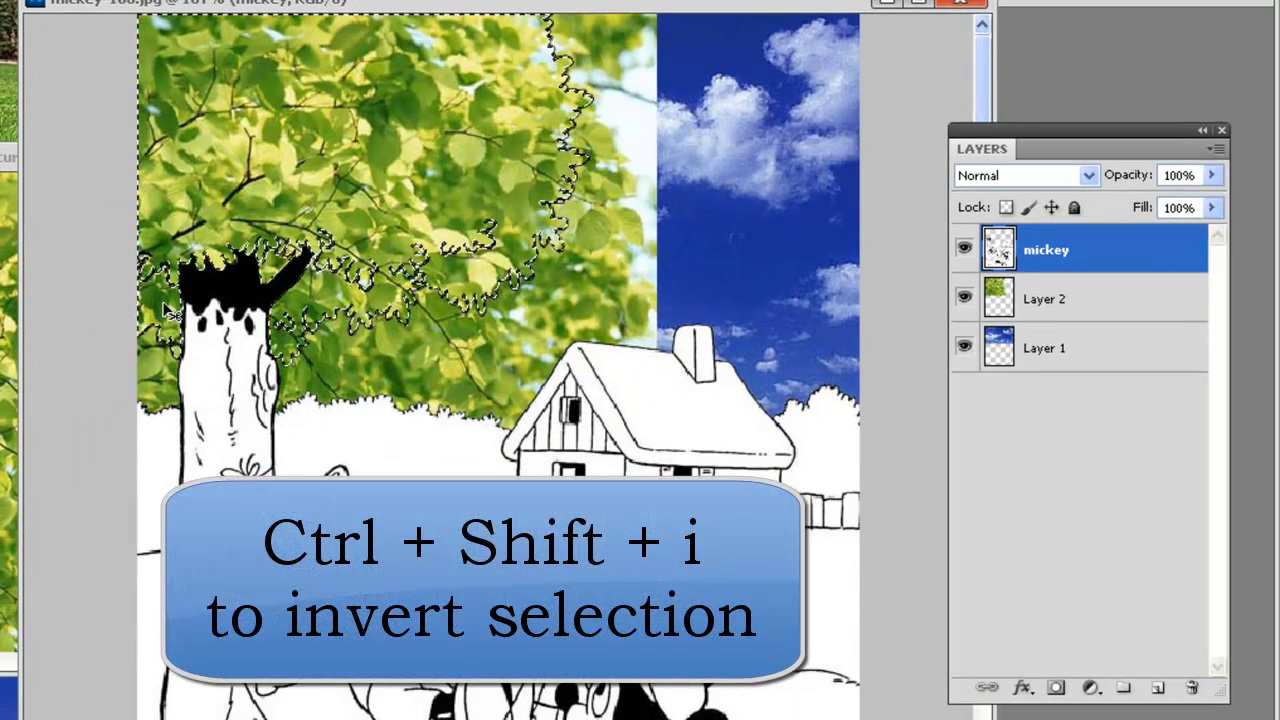
# - Invert the canopy selection with Ctrl+Shift+I
pyautogui.press('ctrl+shift+i')
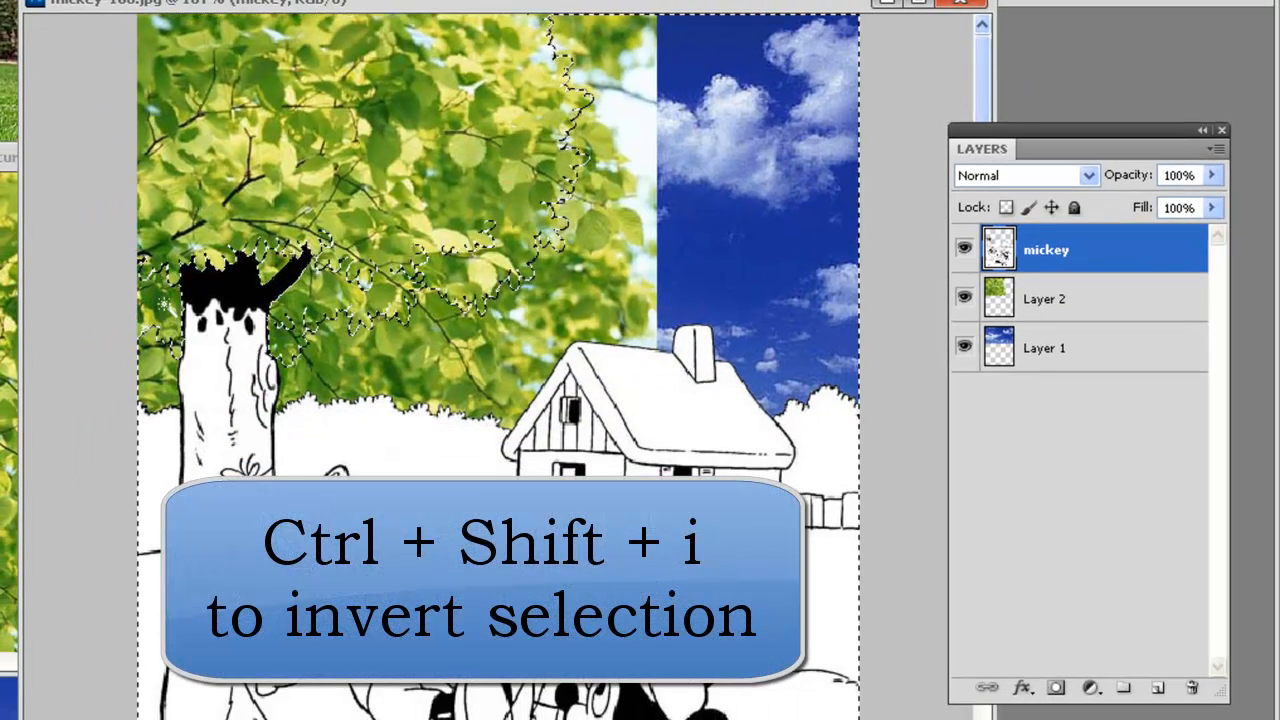
pyautogui.press('ctrl+shift+i')
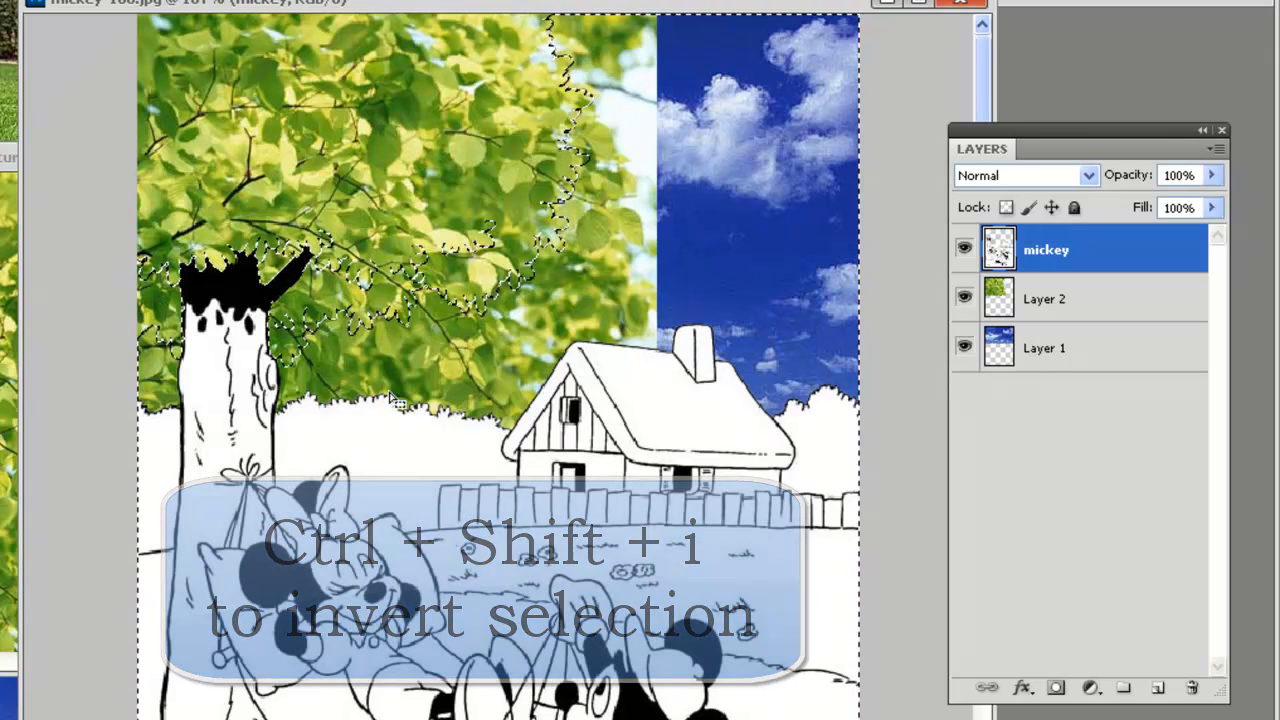
pyautogui.press('ctrl+shift+i')
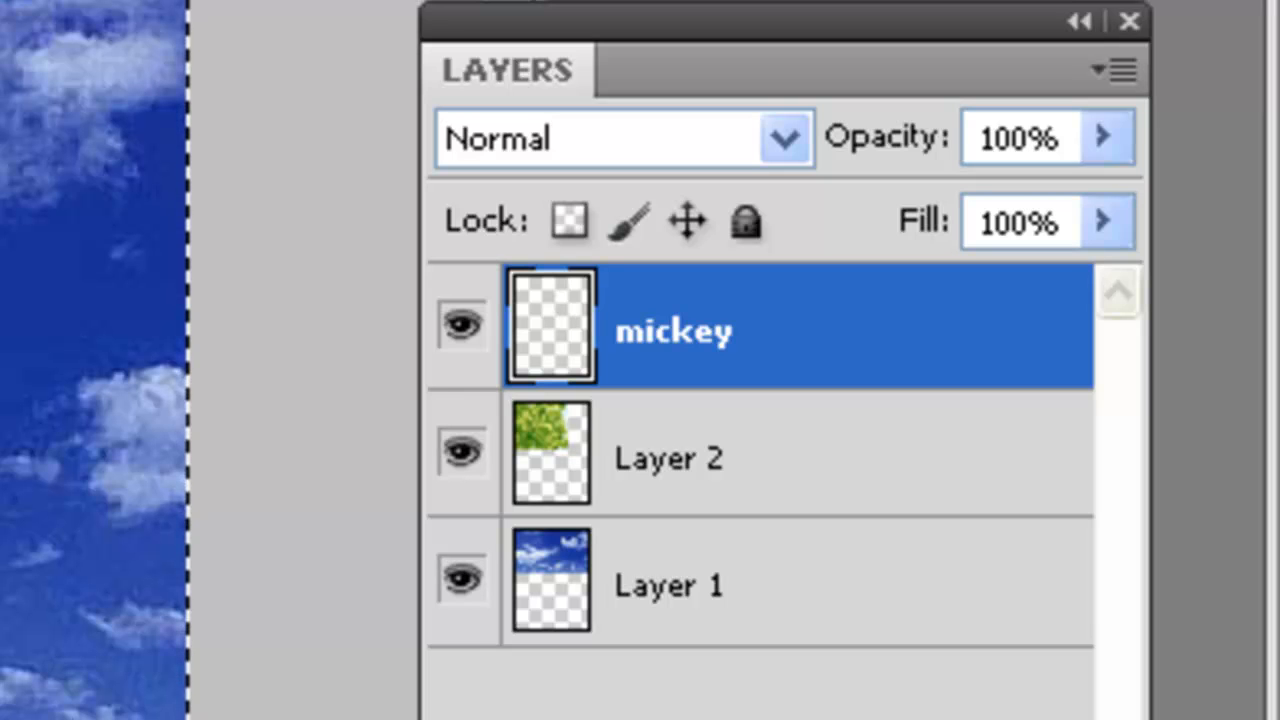
# - Select Layer 2, the leaves layer, in the Layers panel
pyautogui.click(800, 458)
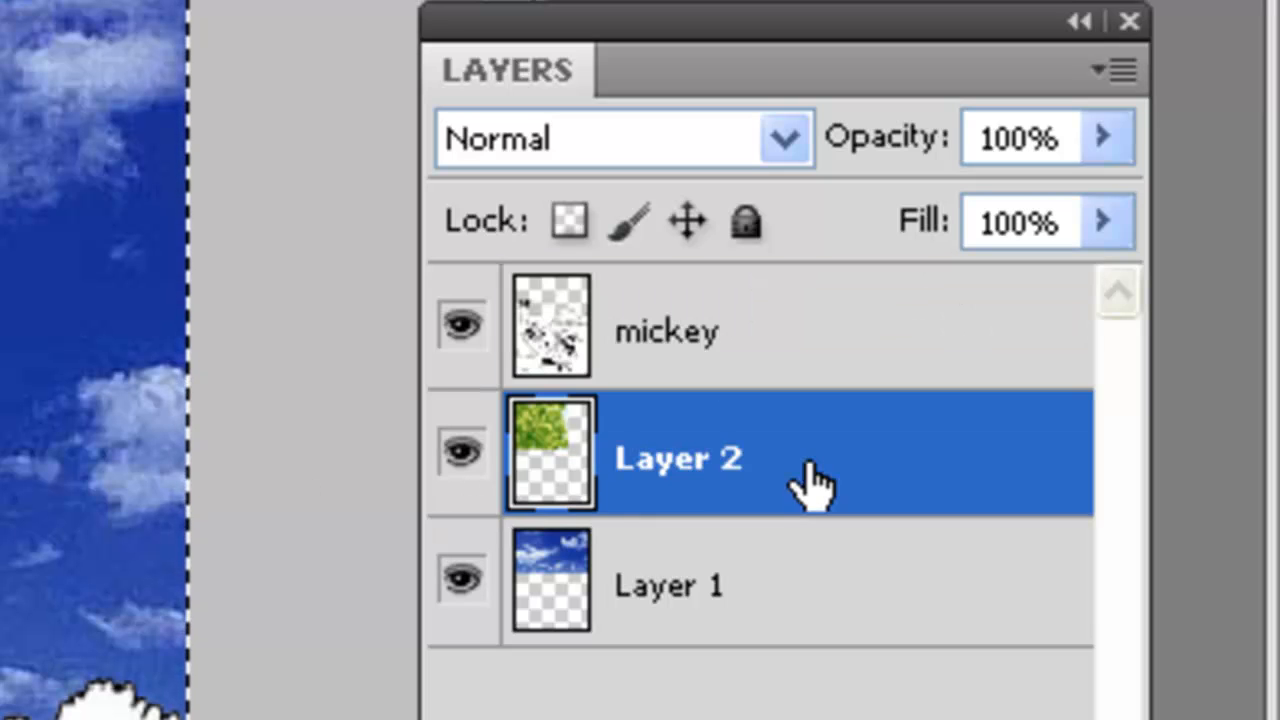